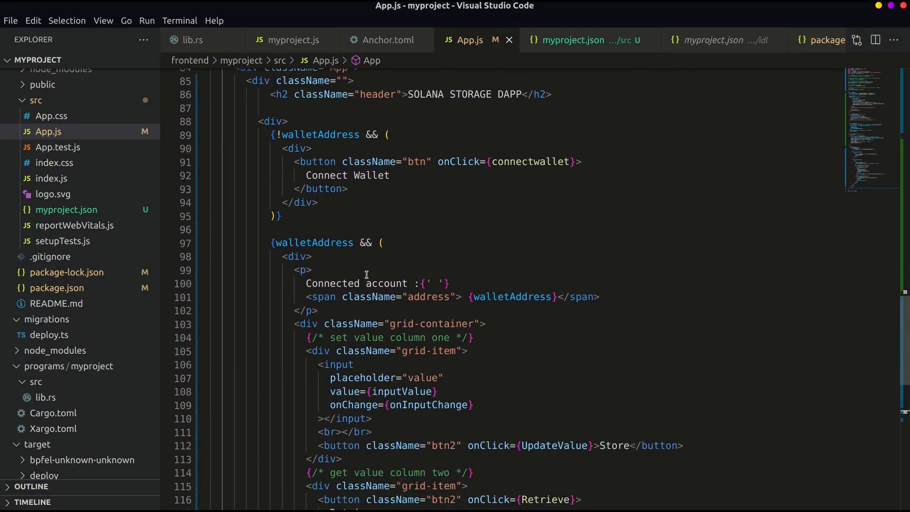
# Step: Add an empty const UpdateValue = async () => {} below onInputChange in App.js
pyautogui.scroll(-3)
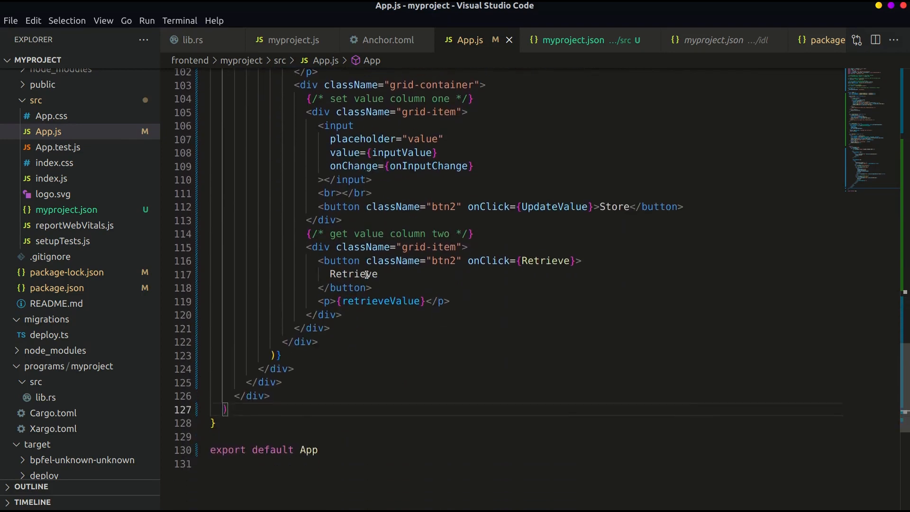
pyautogui.scroll(3)
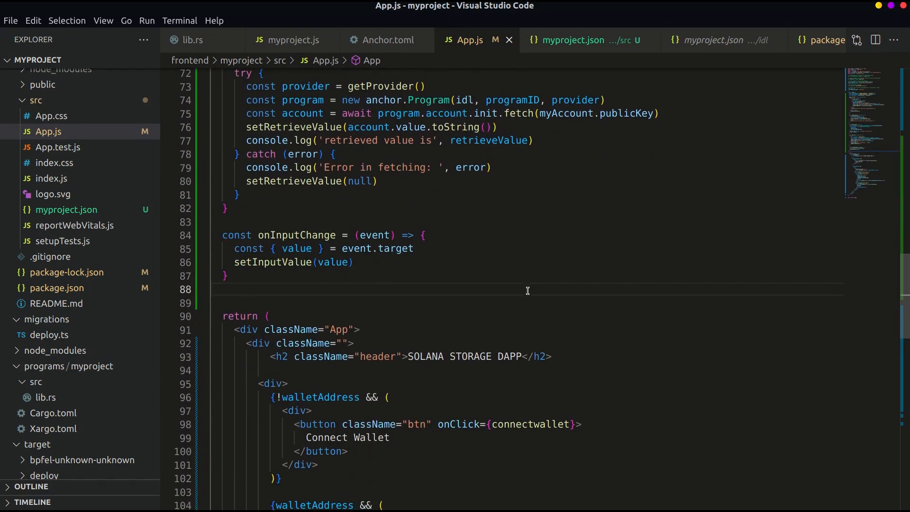
pyautogui.scroll(-3)
pyautogui.write('const UpdateValue = async () => {')
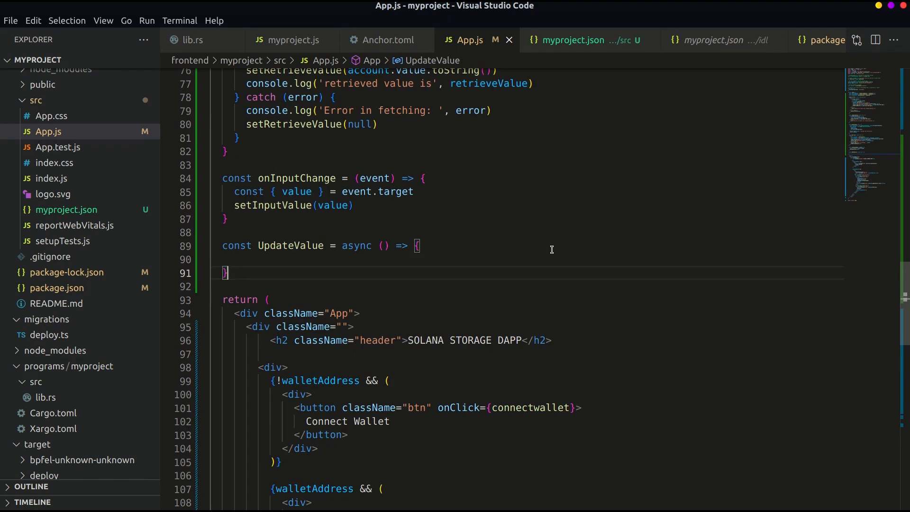
pyautogui.click(51, 116)
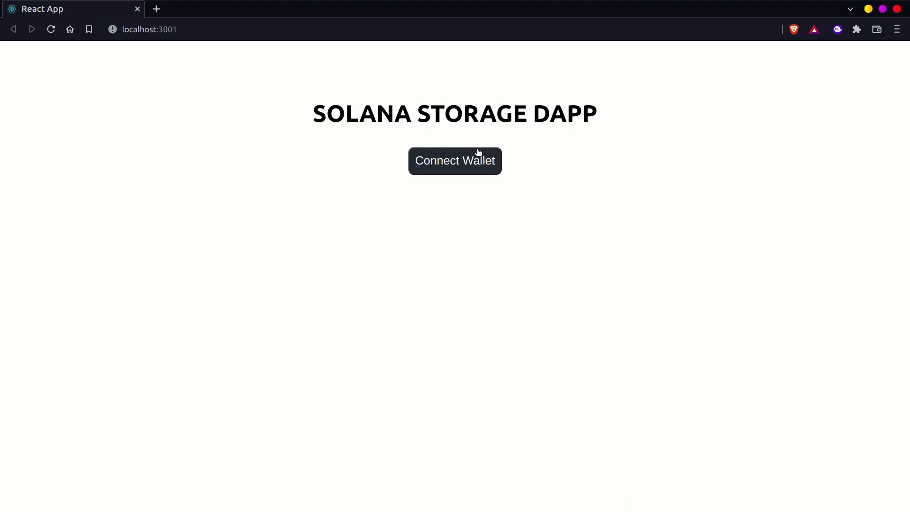
# Step: Connect the Phantom wallet to the localhost dApp and approve it in the popup
pyautogui.click(454, 161)
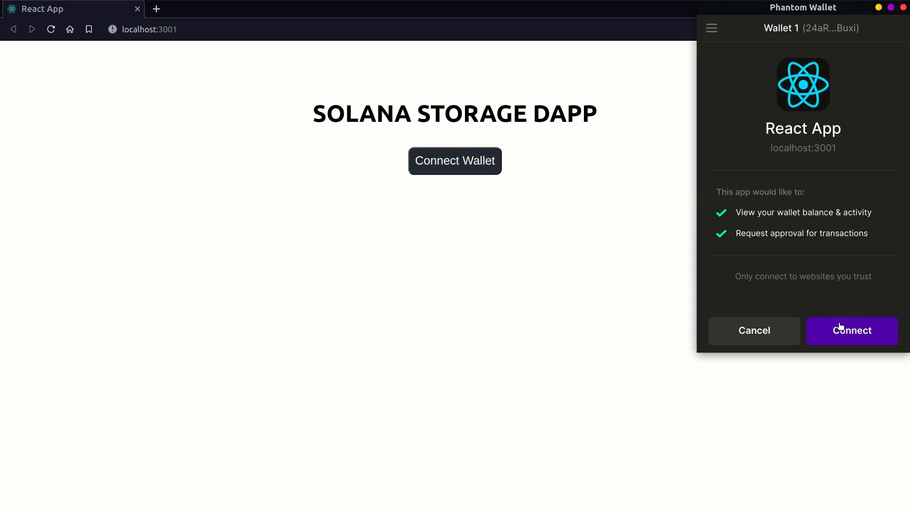
pyautogui.click(851, 330)
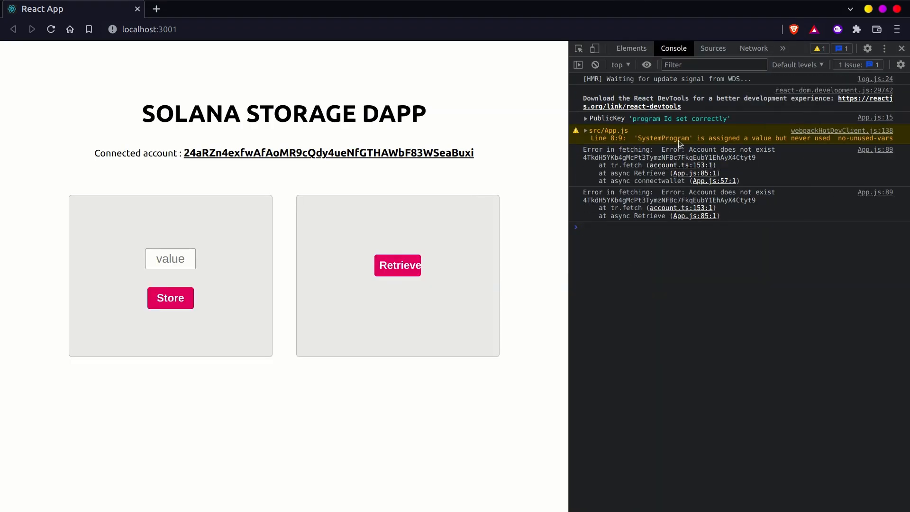
pyautogui.moveTo(746, 200)
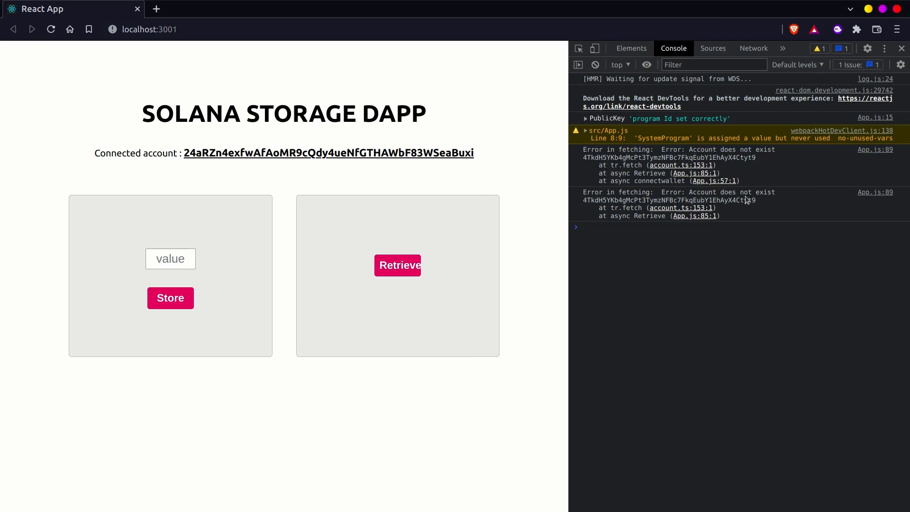
pyautogui.moveTo(759, 200)
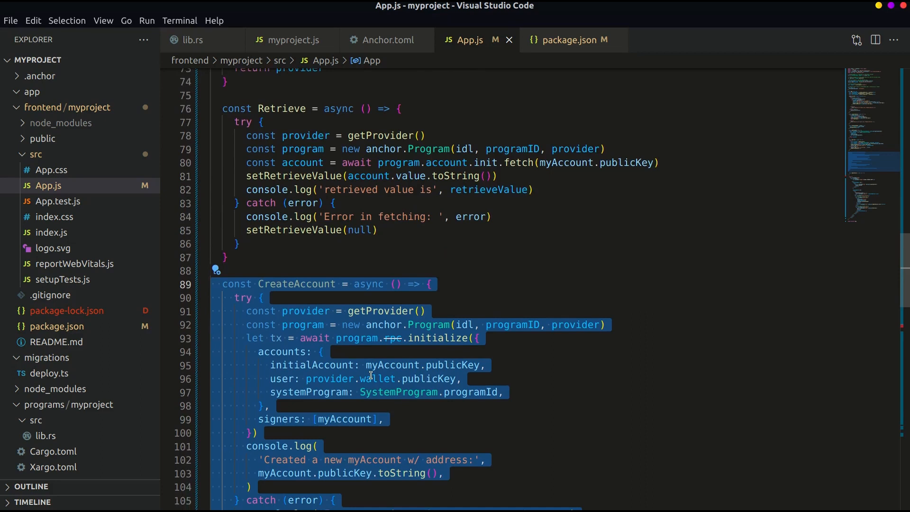
# Step: Paste CreateAccount calling initialize with initialAccount, user and systemProgram, then view lib.rs
pyautogui.scroll(-3)
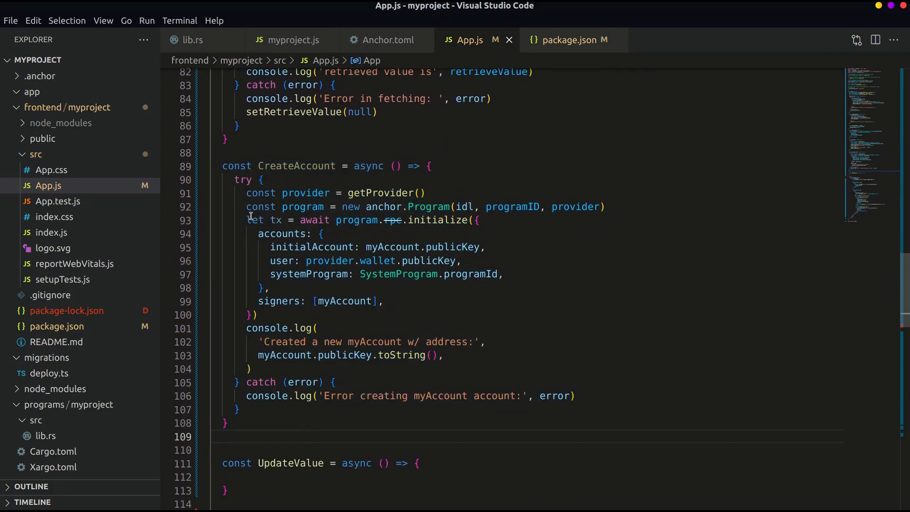
pyautogui.click(246, 192)
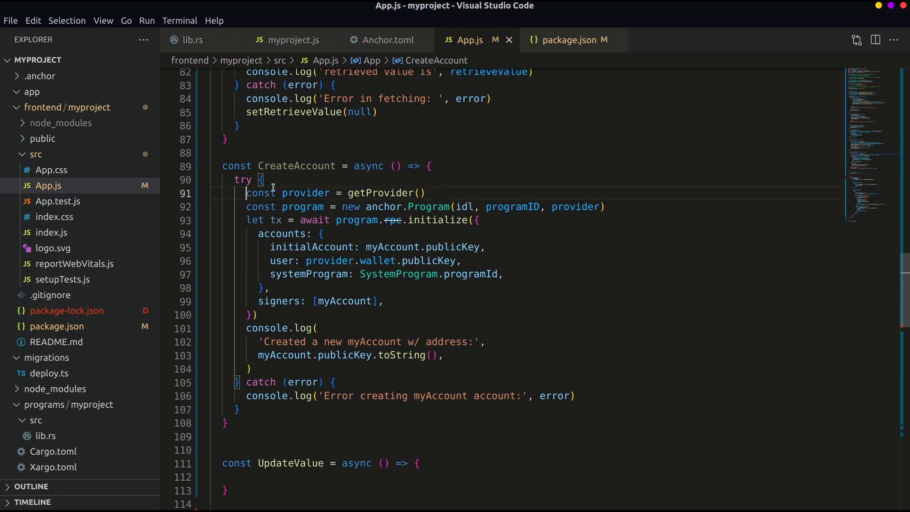
pyautogui.moveTo(247, 206); pyautogui.dragTo(509, 207)
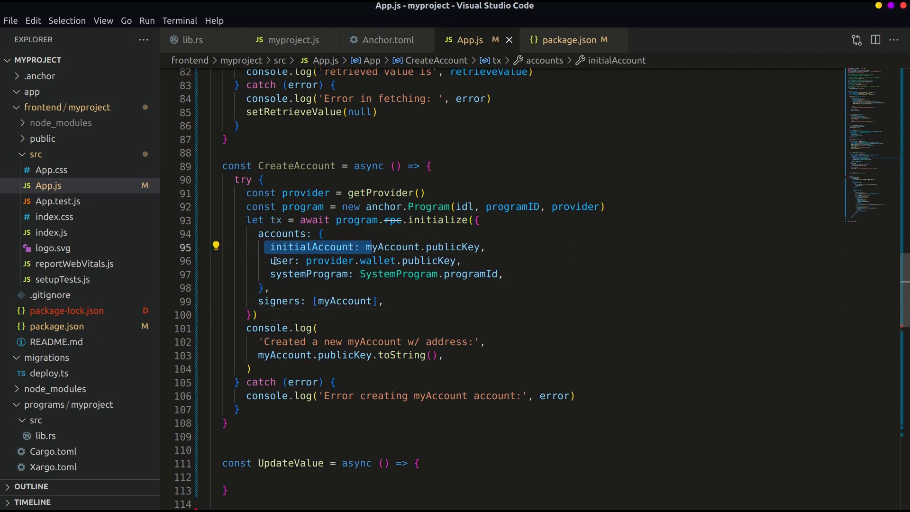
pyautogui.click(310, 274)
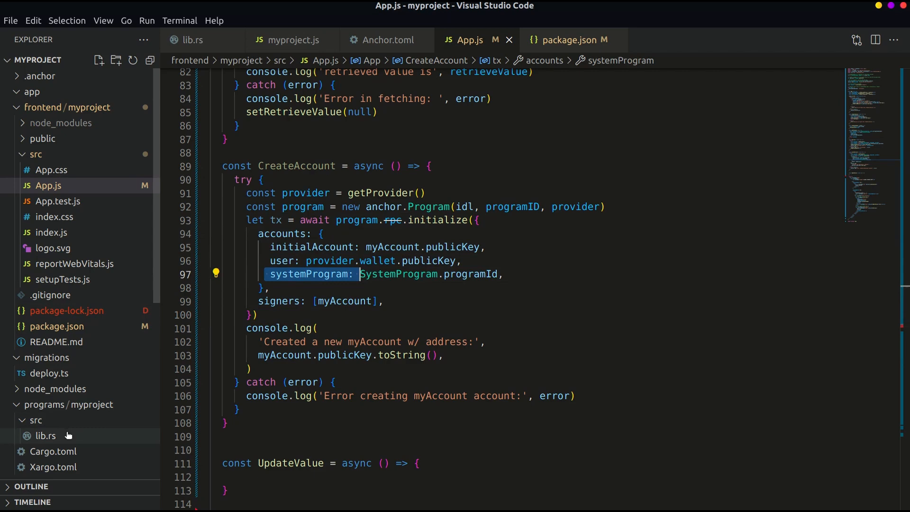
pyautogui.click(46, 435)
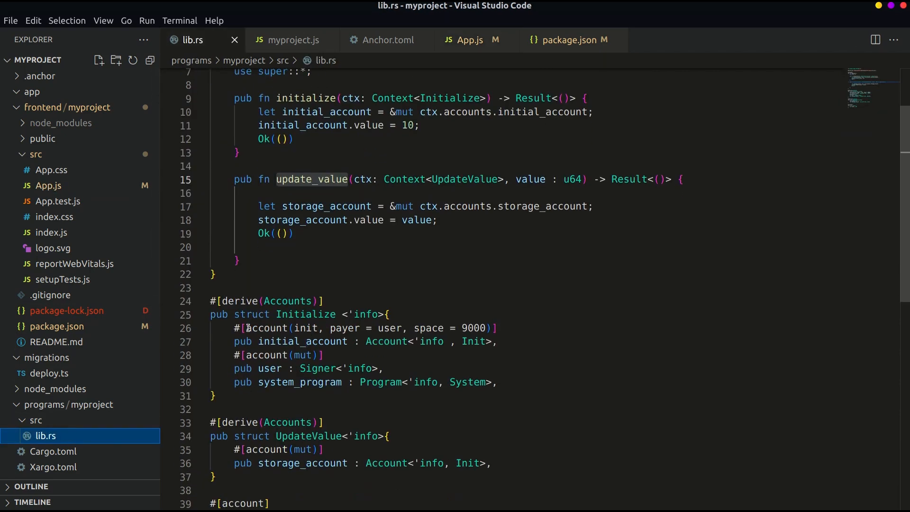
# Step: Check the system_program account in Initialize, then return to App.js
pyautogui.click(498, 382)
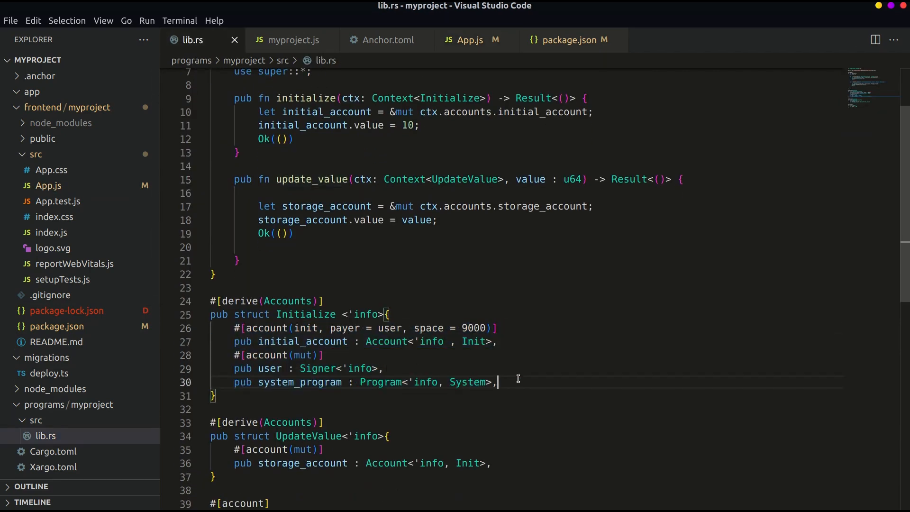
pyautogui.click(465, 40)
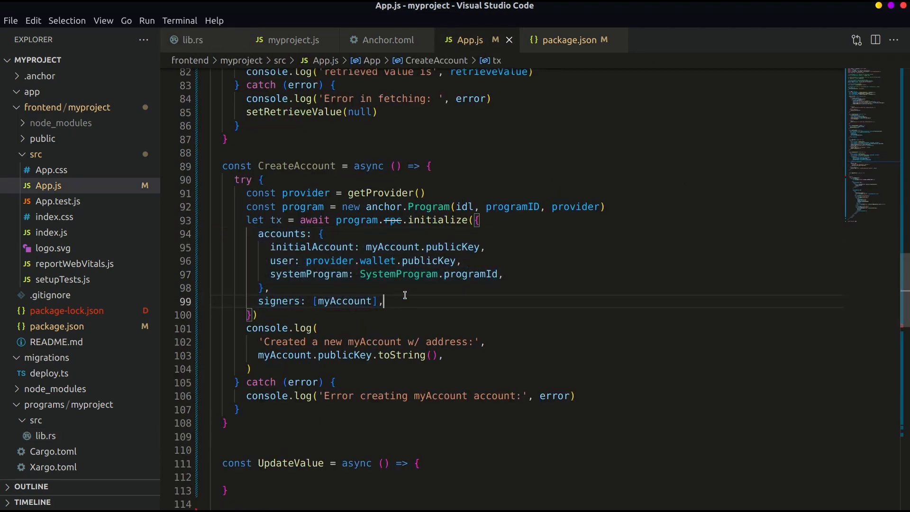
pyautogui.moveTo(651, 256)
pyautogui.write('await CreateAccount()')
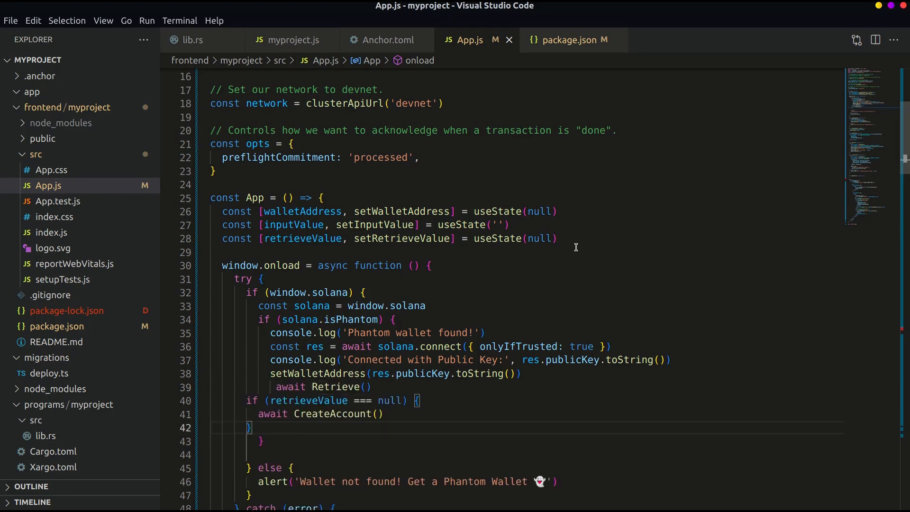
# Step: In window.onload, await Retrieve() and call CreateAccount when retrieveValue is null
pyautogui.scroll(-3)
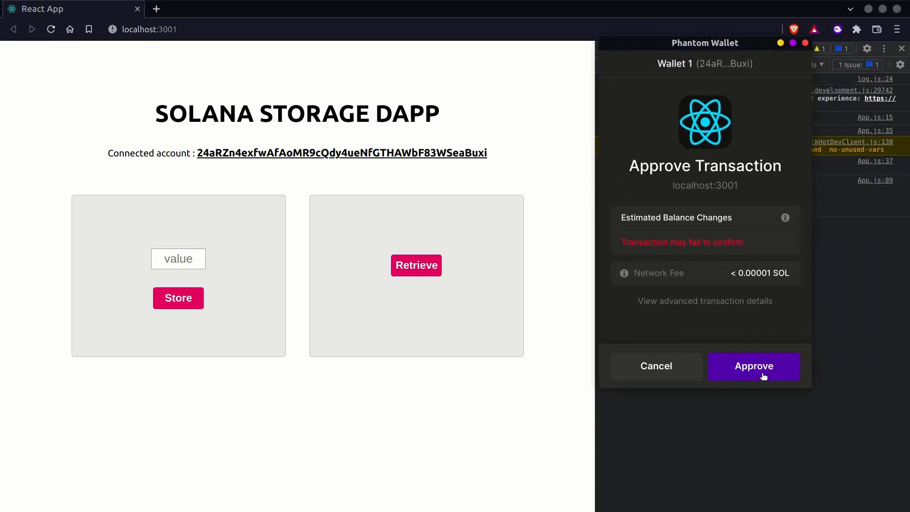
# Step: Approve the account-creation transaction in Phantom and retrieve the stored value 10
pyautogui.click(753, 366)
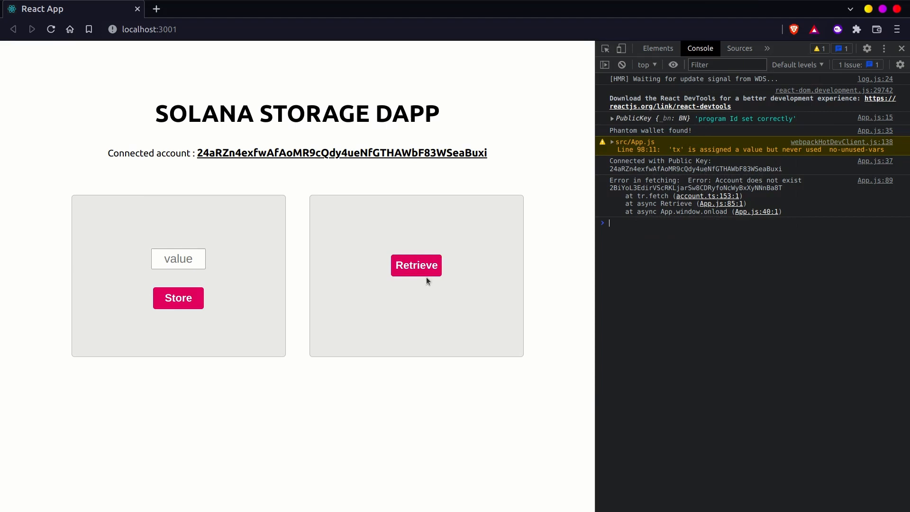
pyautogui.click(416, 265)
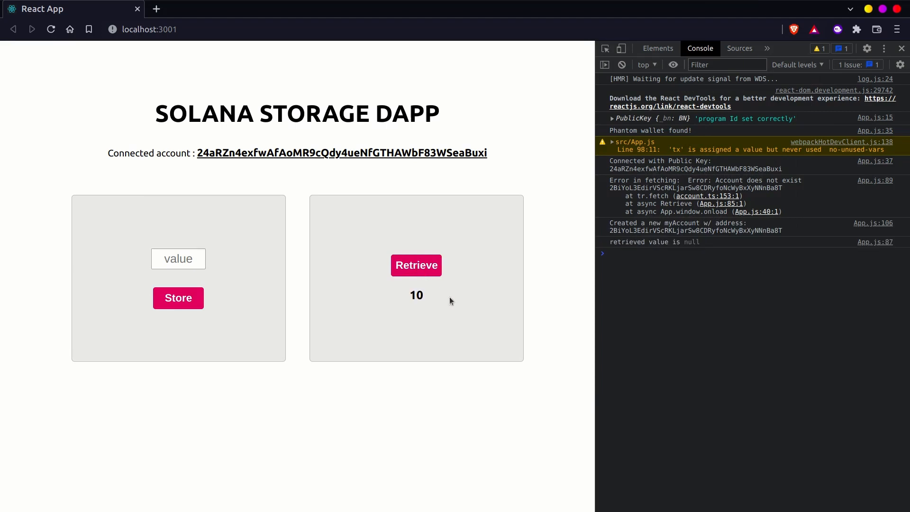
pyautogui.moveTo(421, 256)
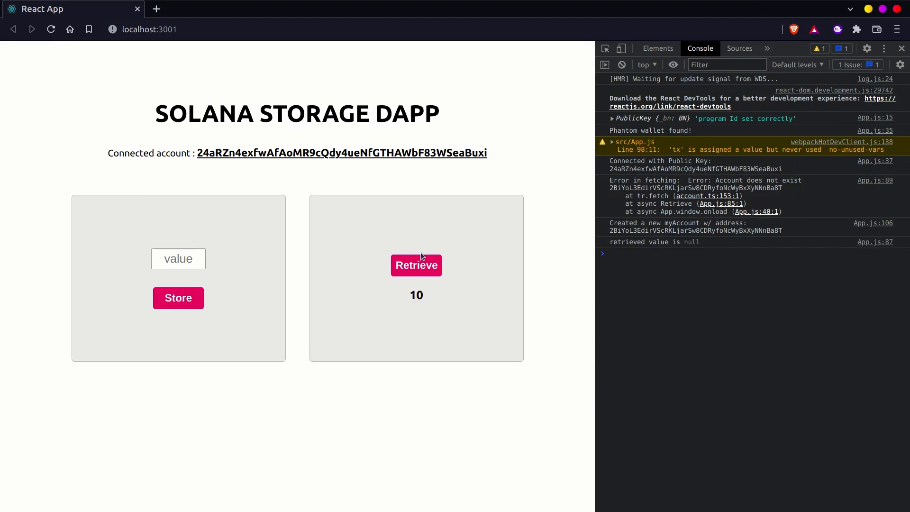
pyautogui.click(417, 265)
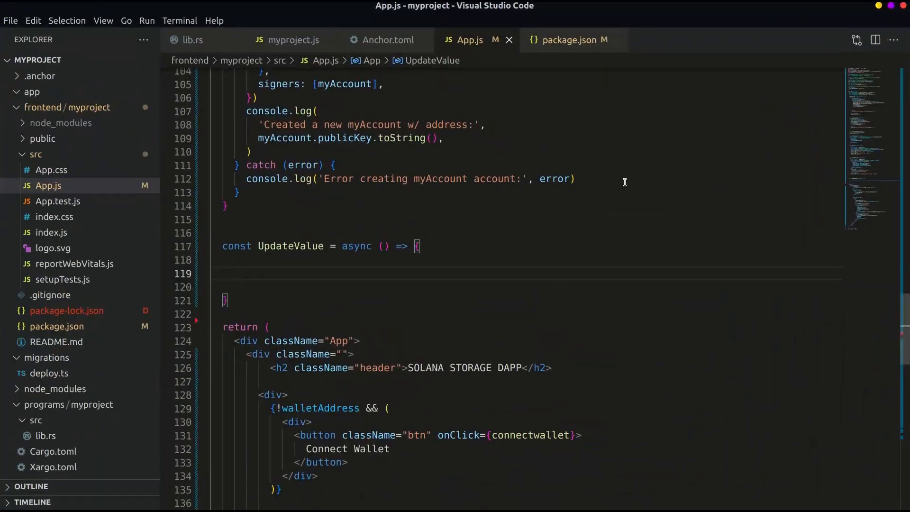
# Step: Fill UpdateValue with a try/catch building a BN from inputValue and calling program.rpc.updateValue with storageAccount
pyautogui.click(228, 273)
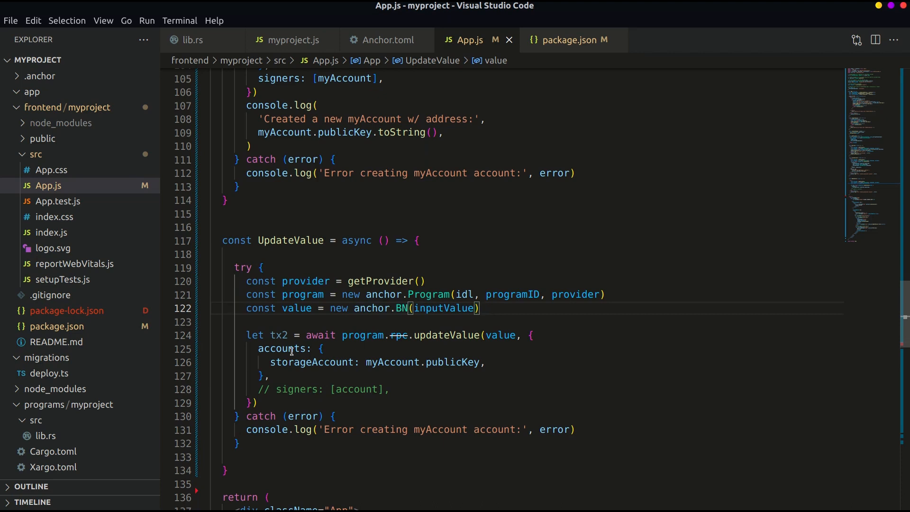
pyautogui.click(421, 335)
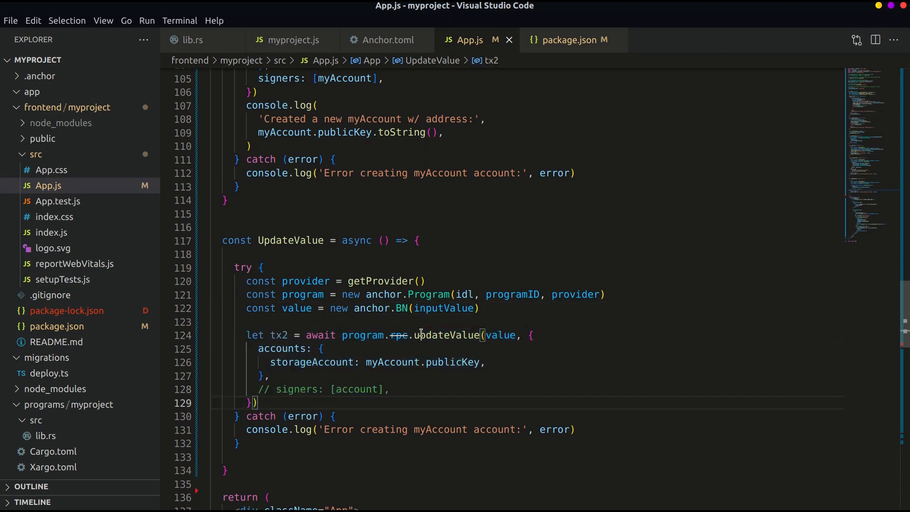
pyautogui.doubleClick(447, 335)
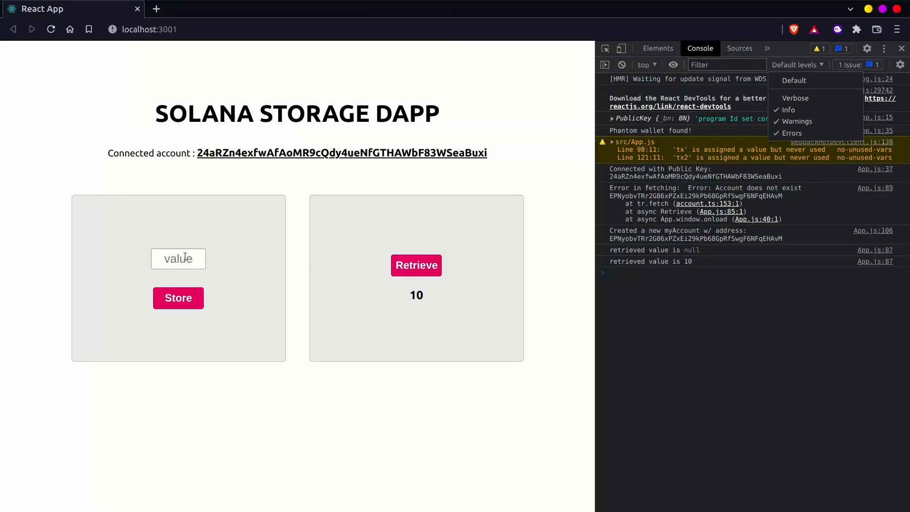
# Step: Store the value 20 in the data account and retrieve it to confirm 20
pyautogui.write('20')
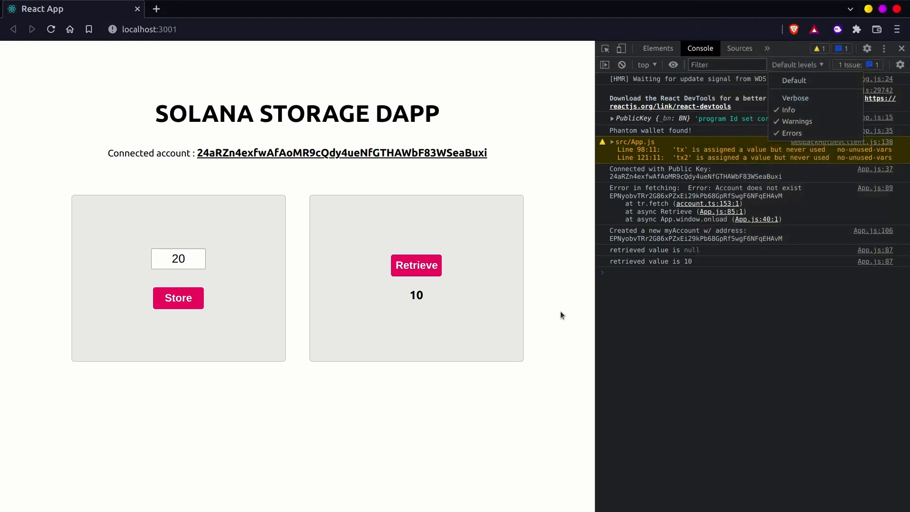
pyautogui.click(416, 265)
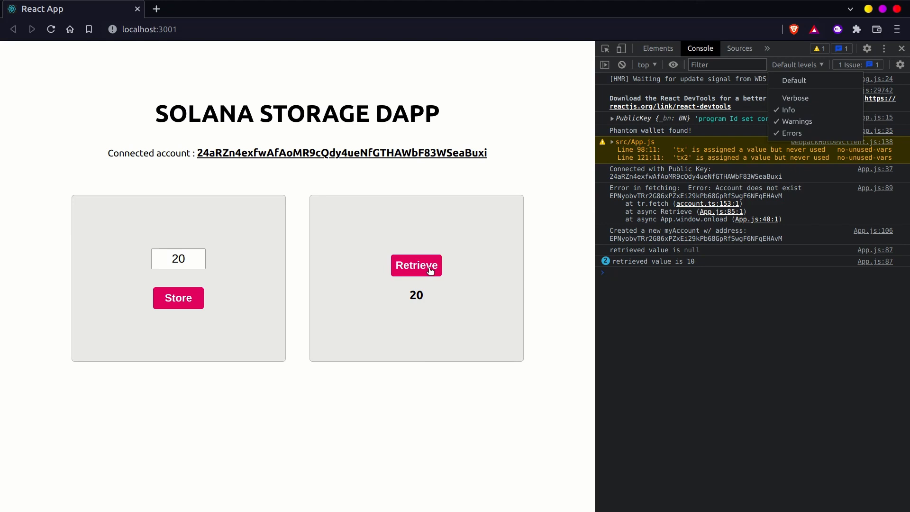
pyautogui.click(416, 266)
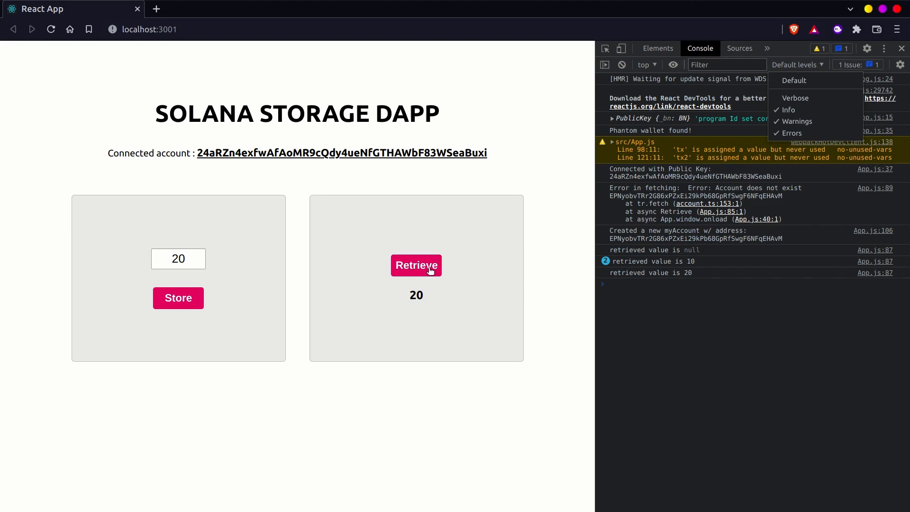